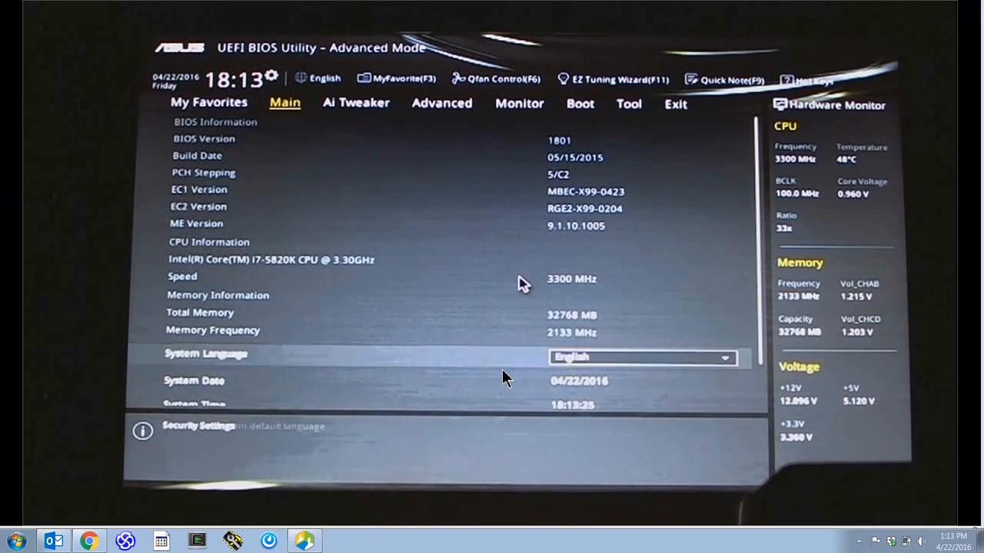
Move from Main through the Advanced page to the Boot page of Advanced Mode
scroll(down, 3)
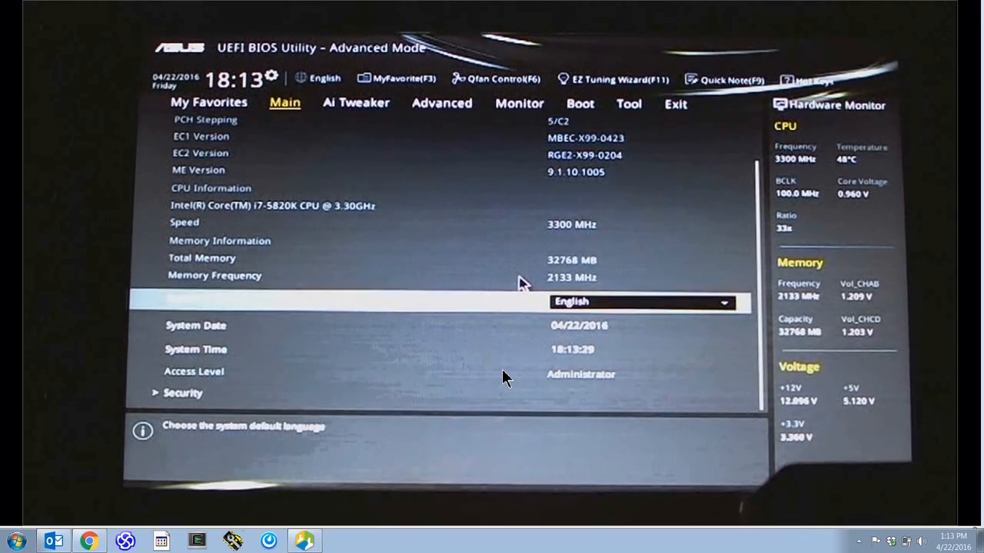
click(442, 103)
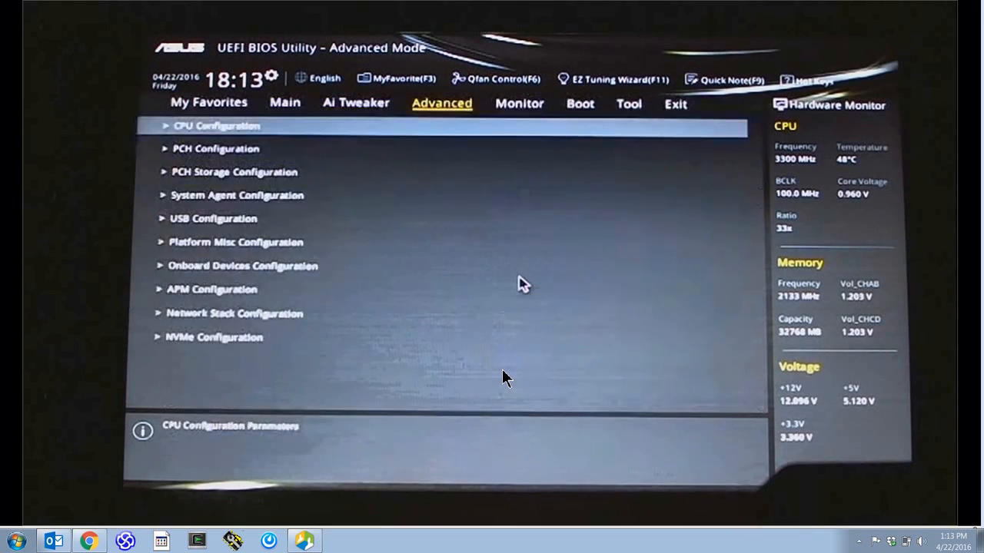
click(578, 103)
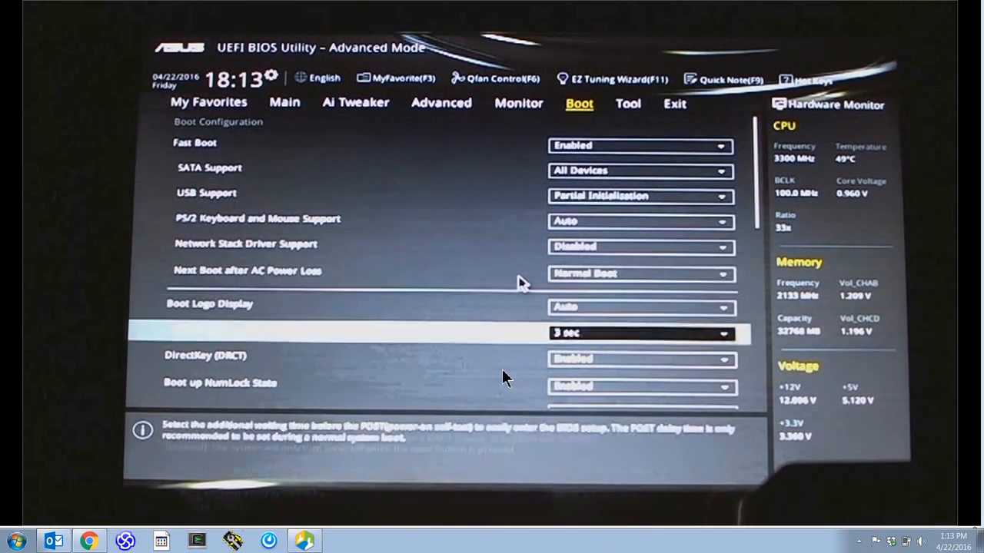
Scroll down the Boot page to reach the Secure Boot submenu showing state Enabled
scroll(down, 3)
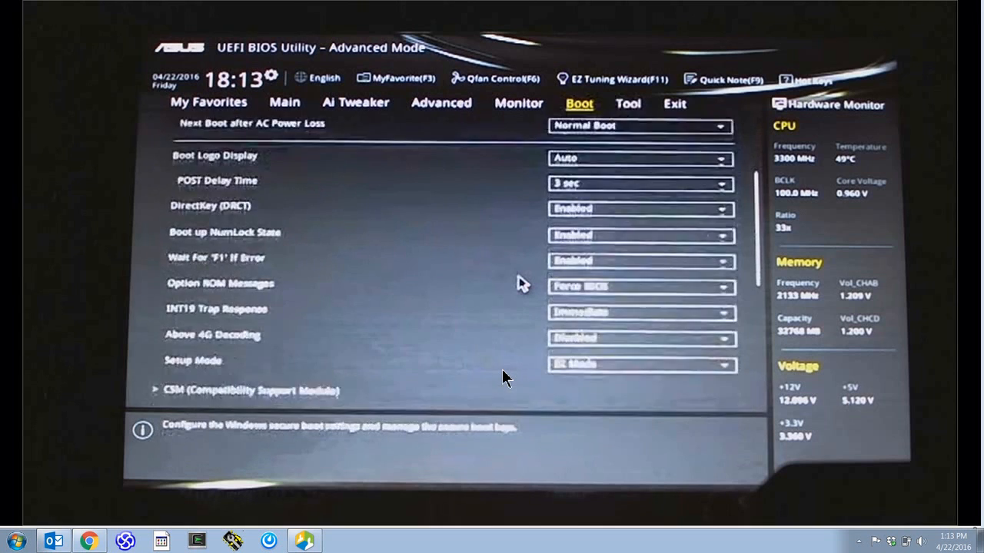
scroll(down, 3)
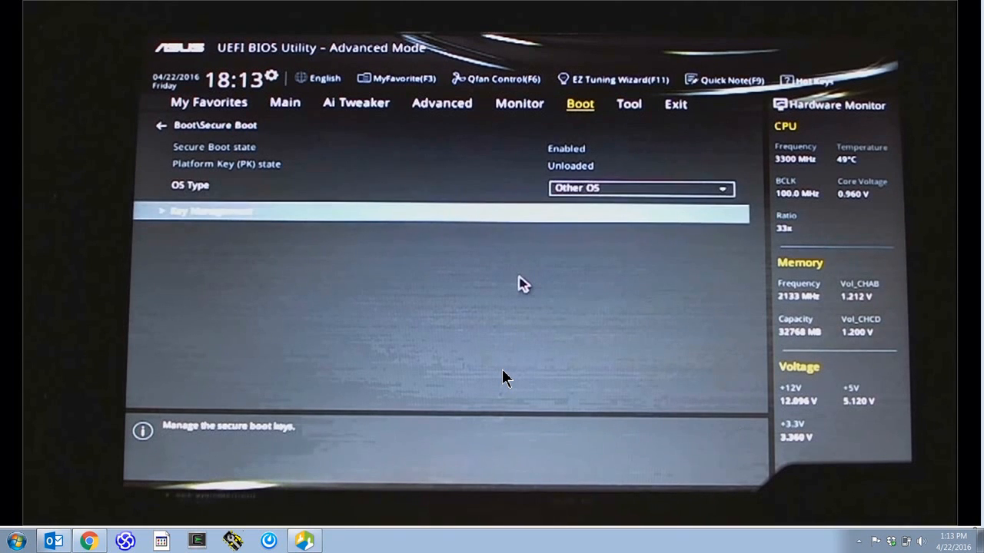
Clear all Secure Boot keys via Key Management and confirm, leaving Secure Boot state Disabled
click(212, 212)
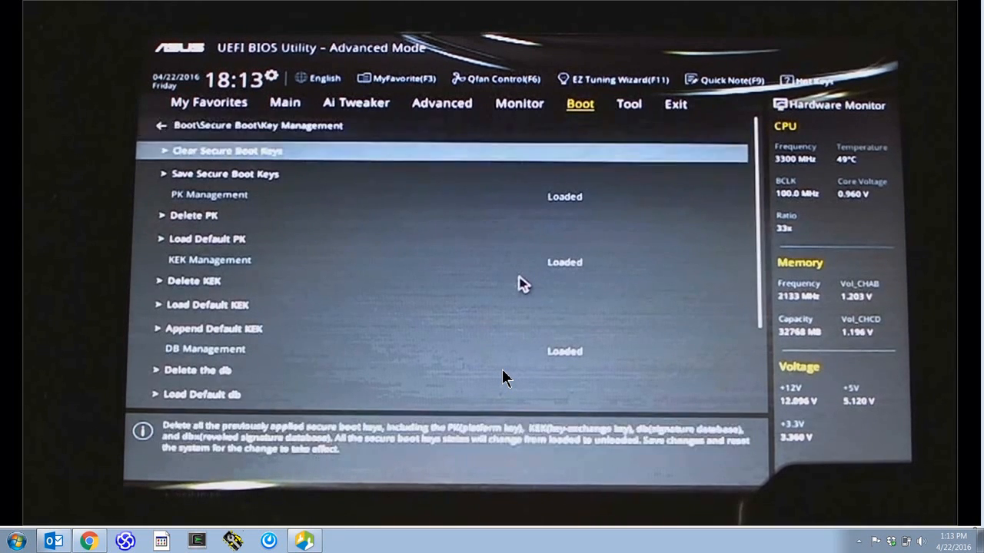
click(228, 151)
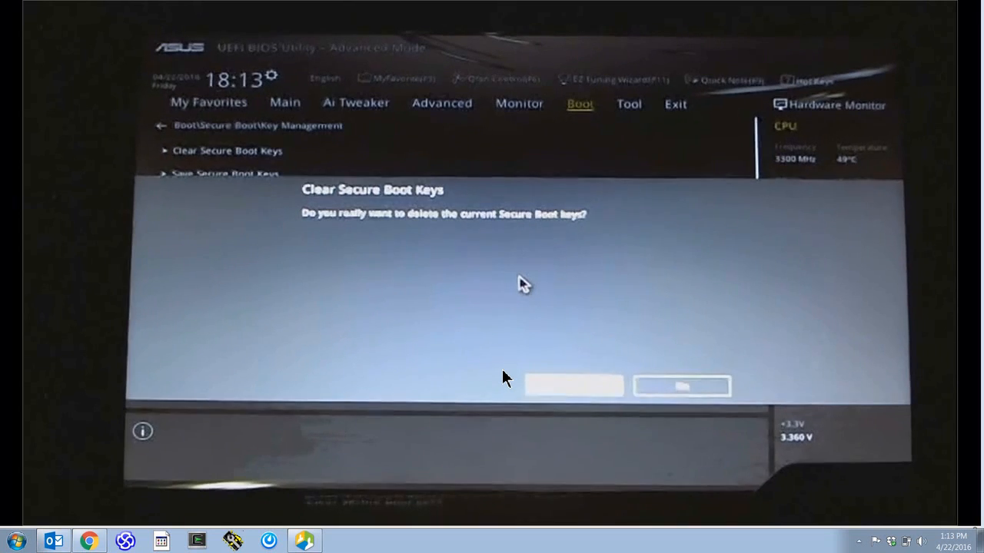
click(680, 386)
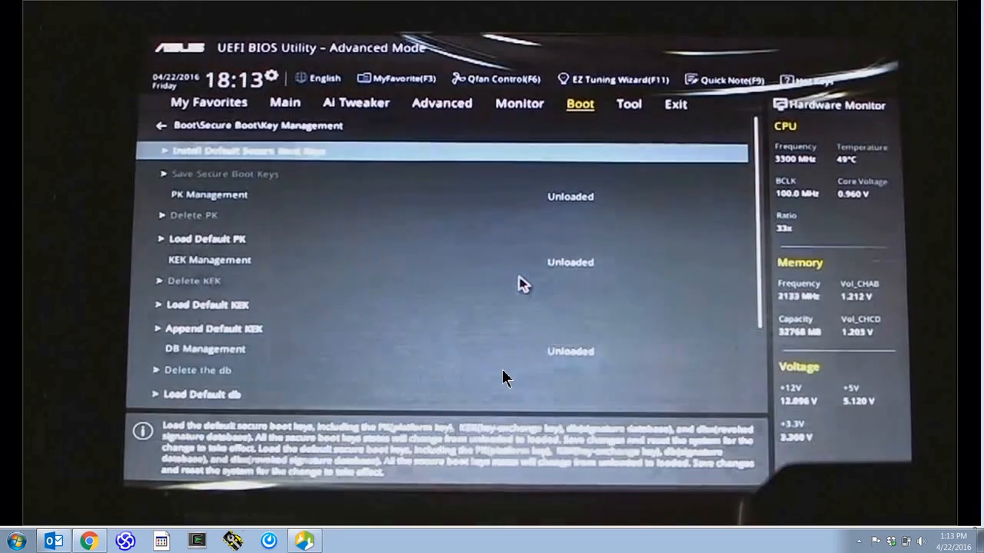
click(160, 126)
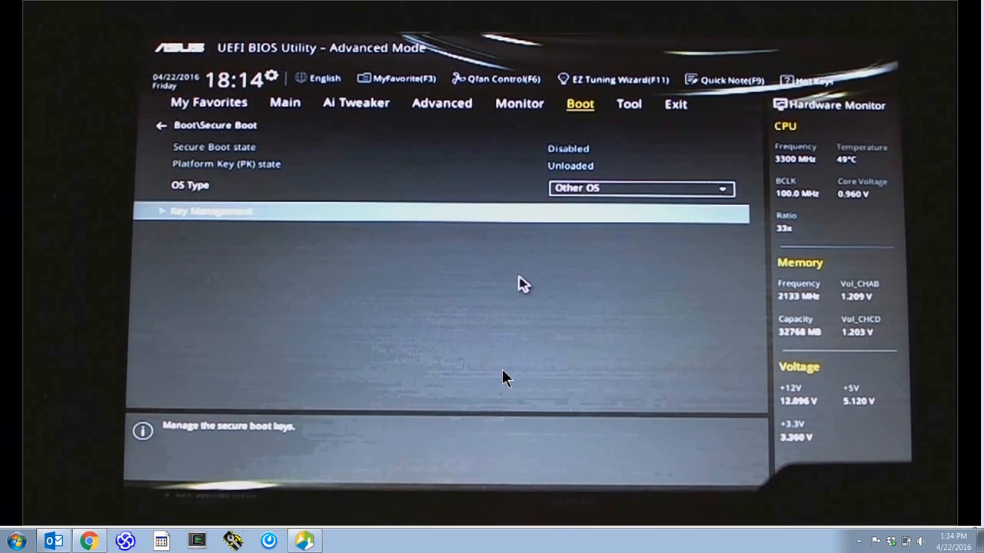
Choose Save Changes & Reset on the Exit page and confirm the restart
click(676, 104)
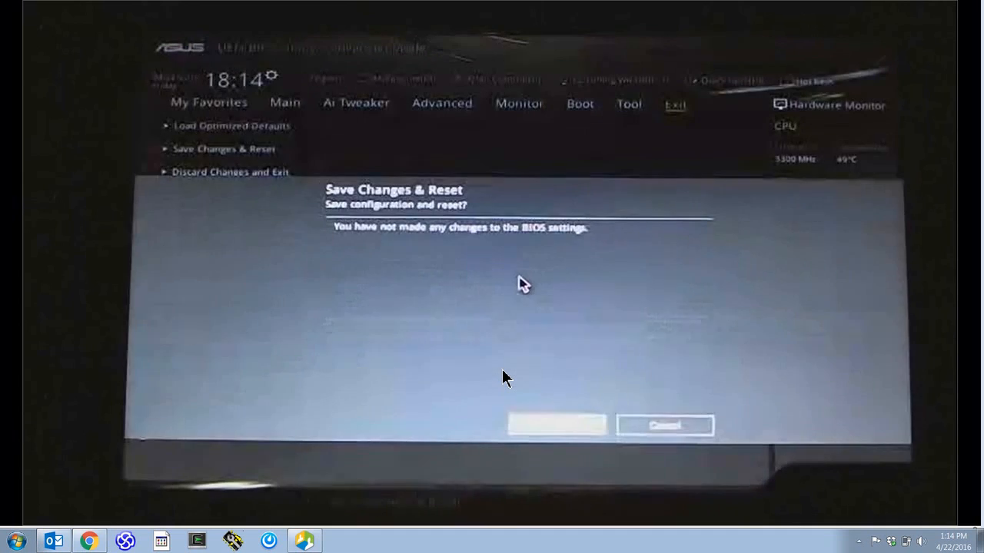
click(556, 424)
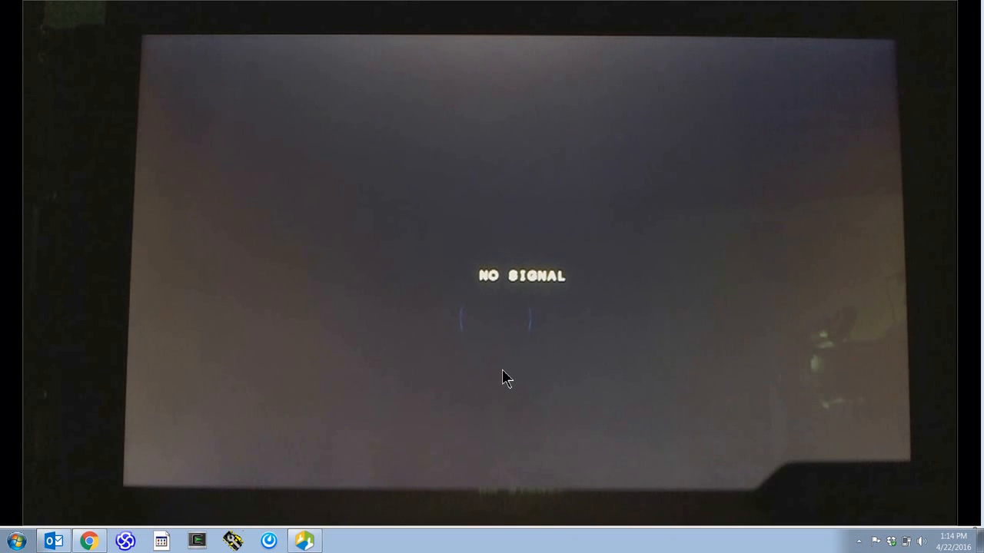